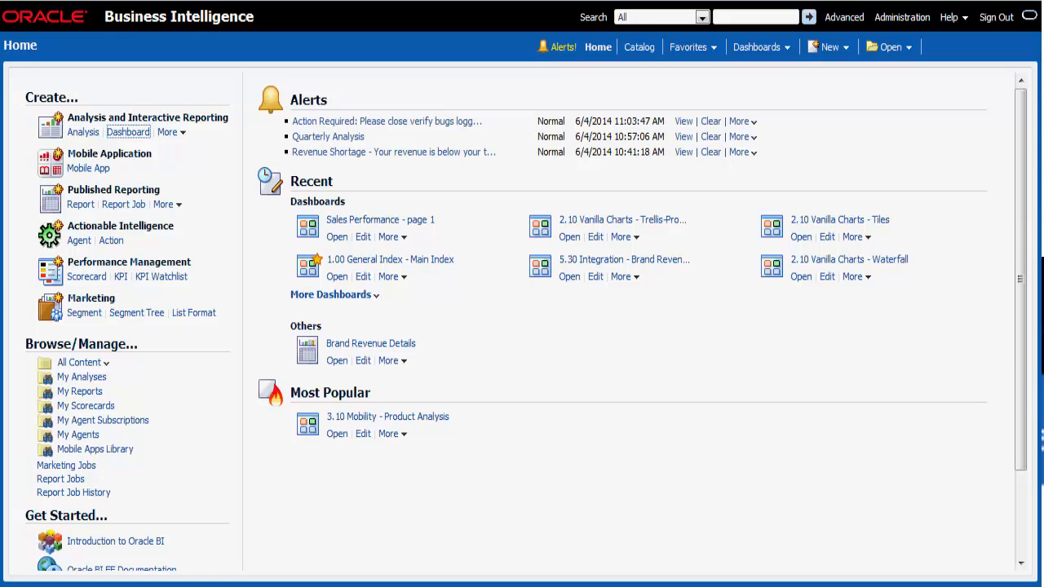
Search the catalog for 'brand revenue' to list the matching analyses
type("br")
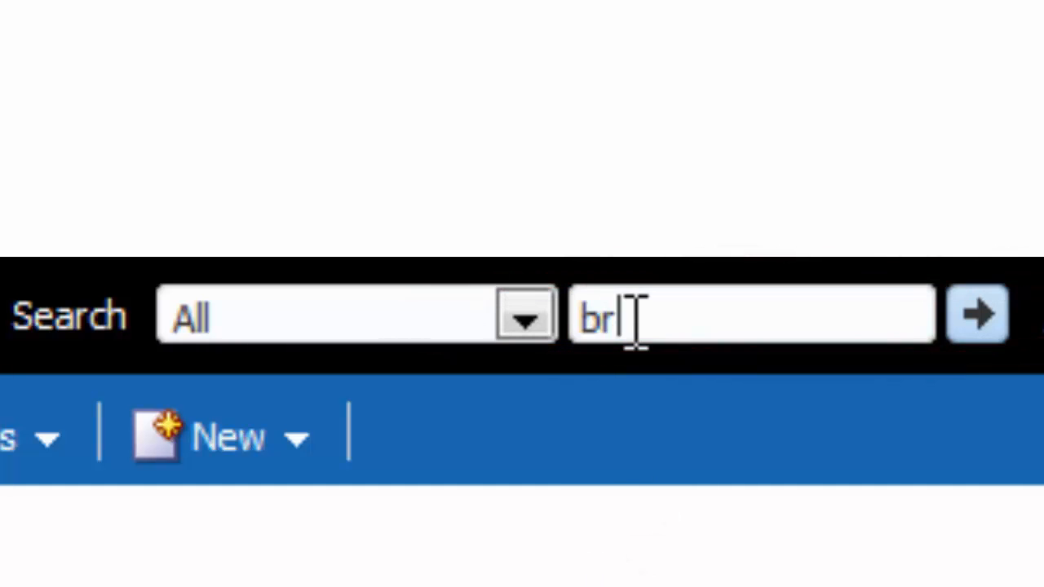
type("and revenue")
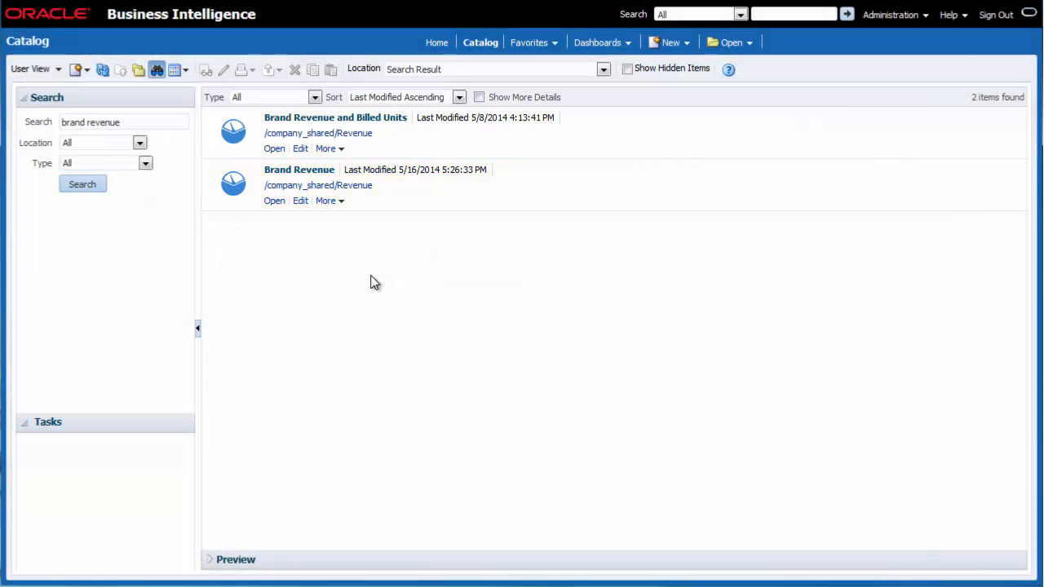
Export the Brand Revenue analysis as PDF and confirm the Firefox download
left_click(326, 201)
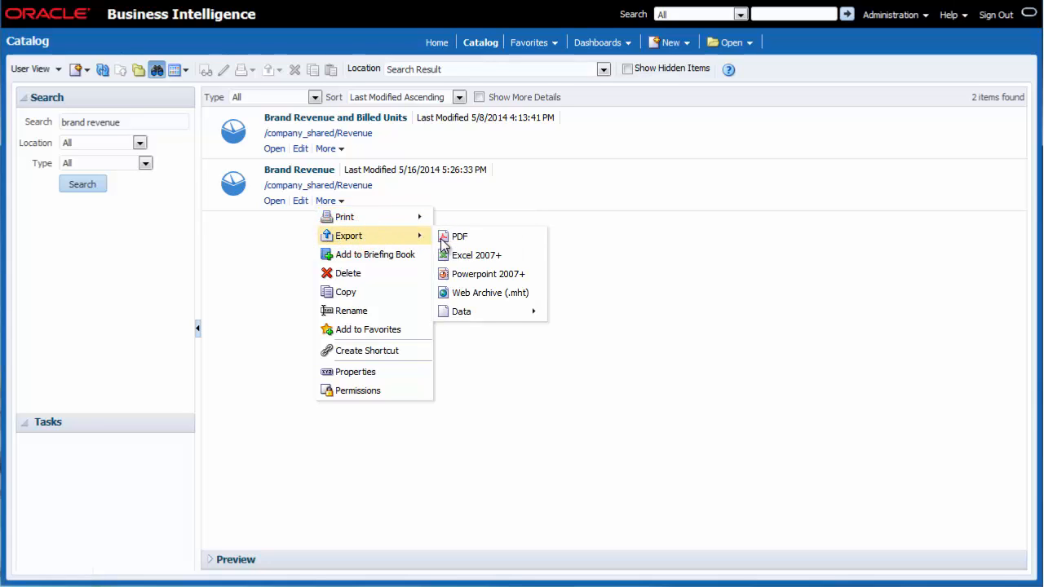
mouse_move(460, 237)
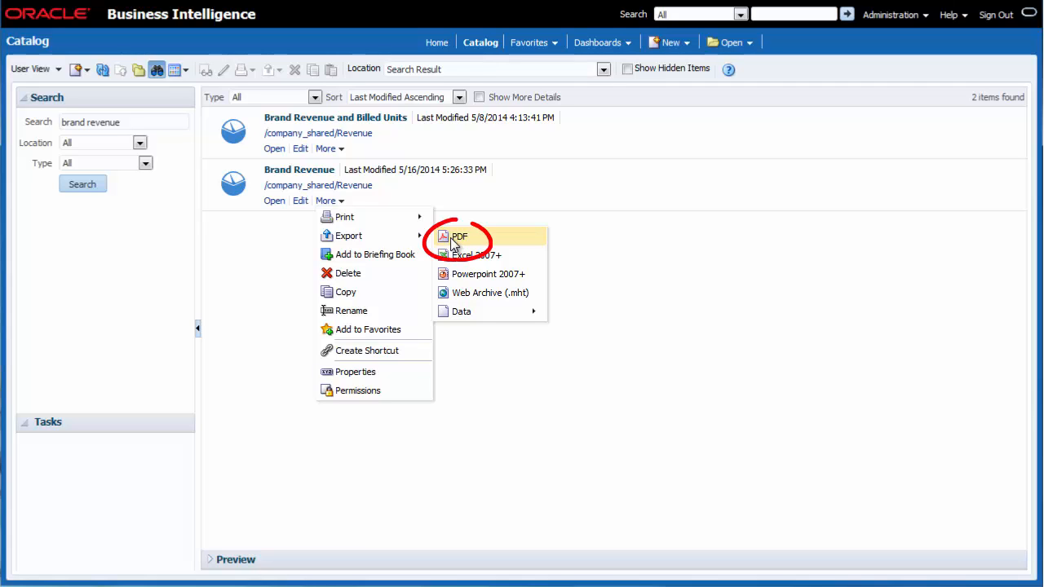
left_click(460, 237)
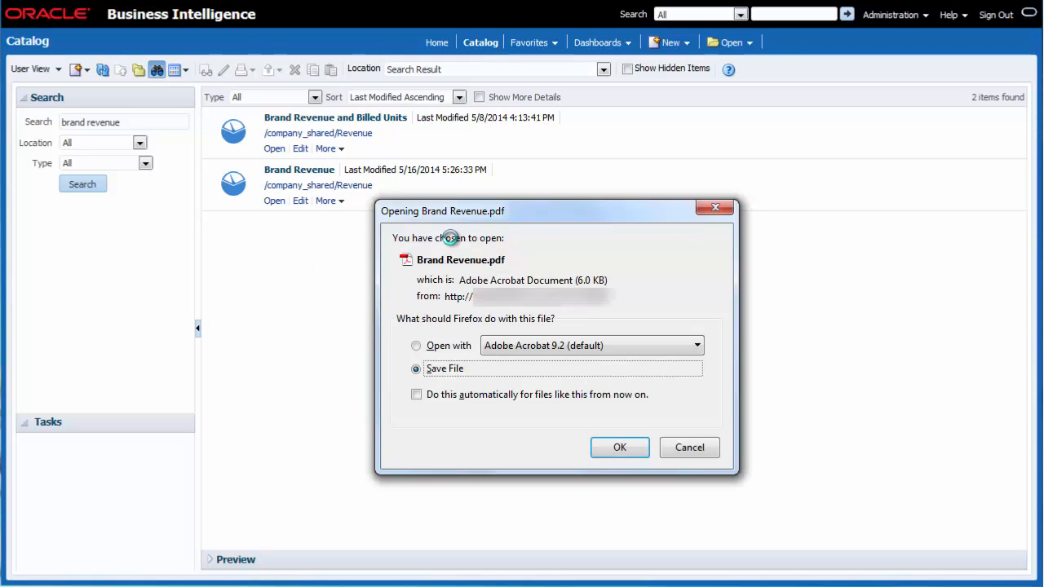
left_click(619, 447)
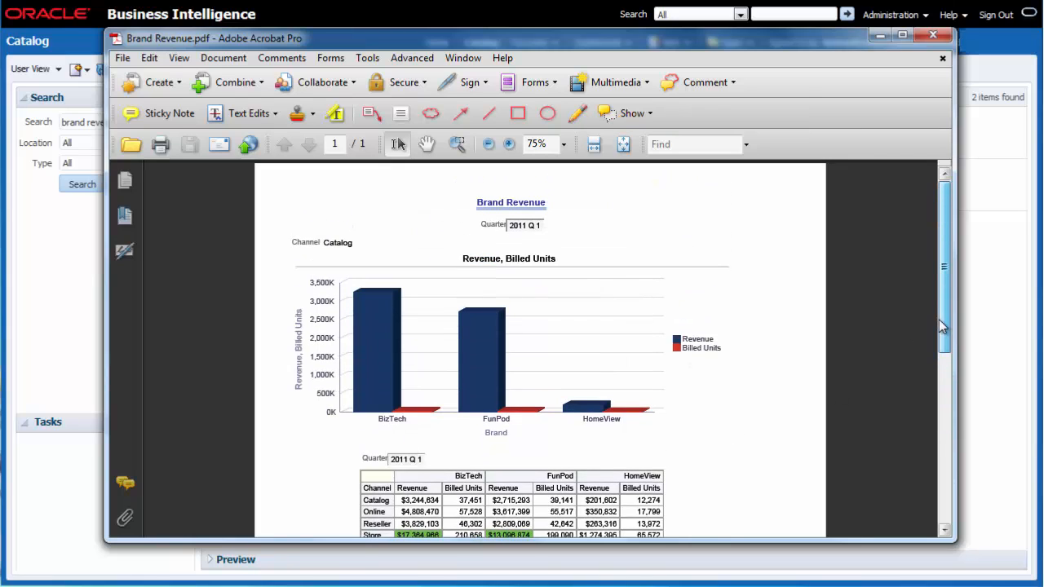
Save the document as Brand Revenue.pdf in the BI folder via Save As
left_click(122, 57)
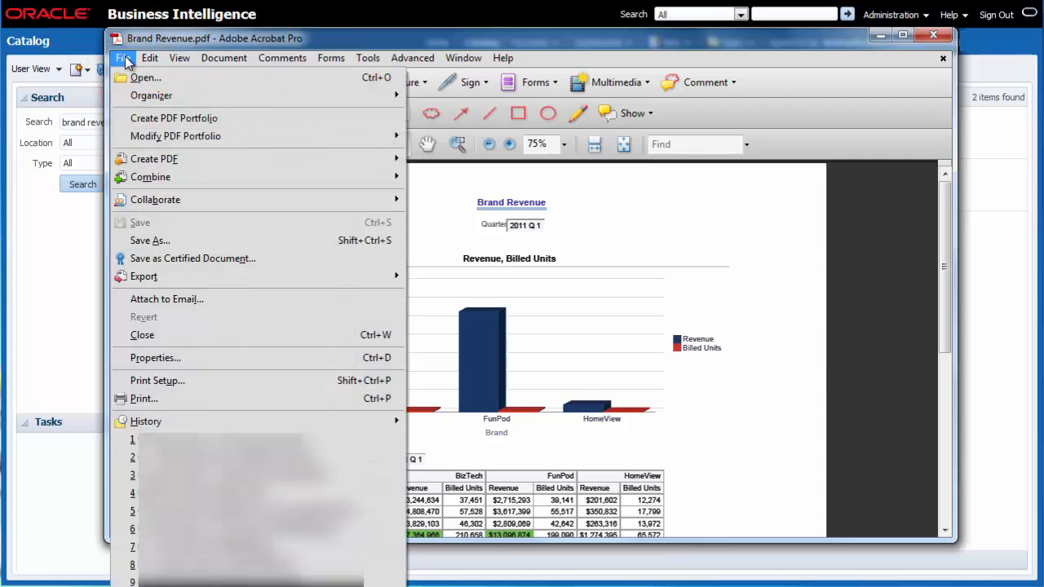
left_click(150, 239)
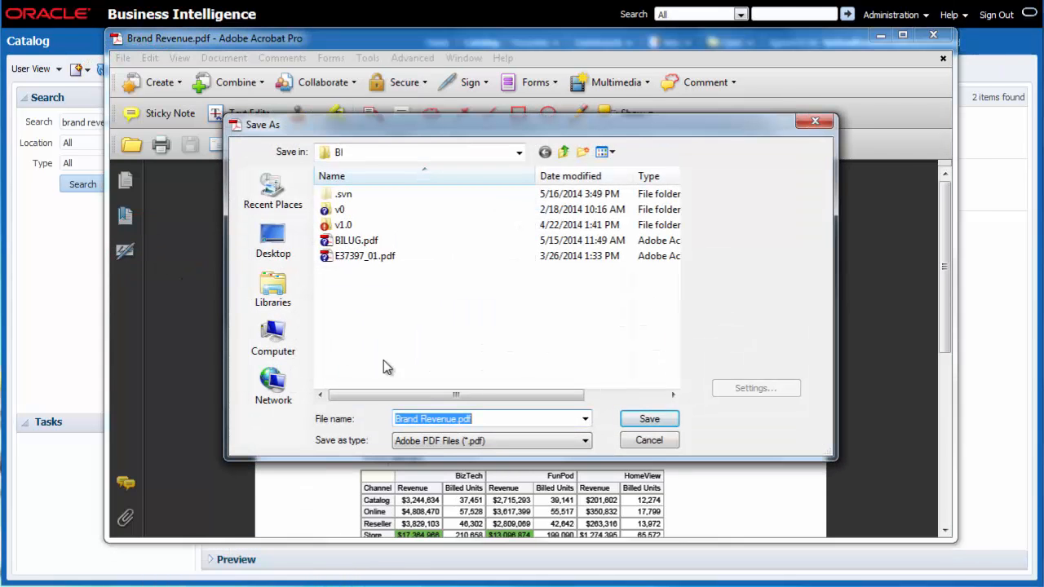
left_click(650, 417)
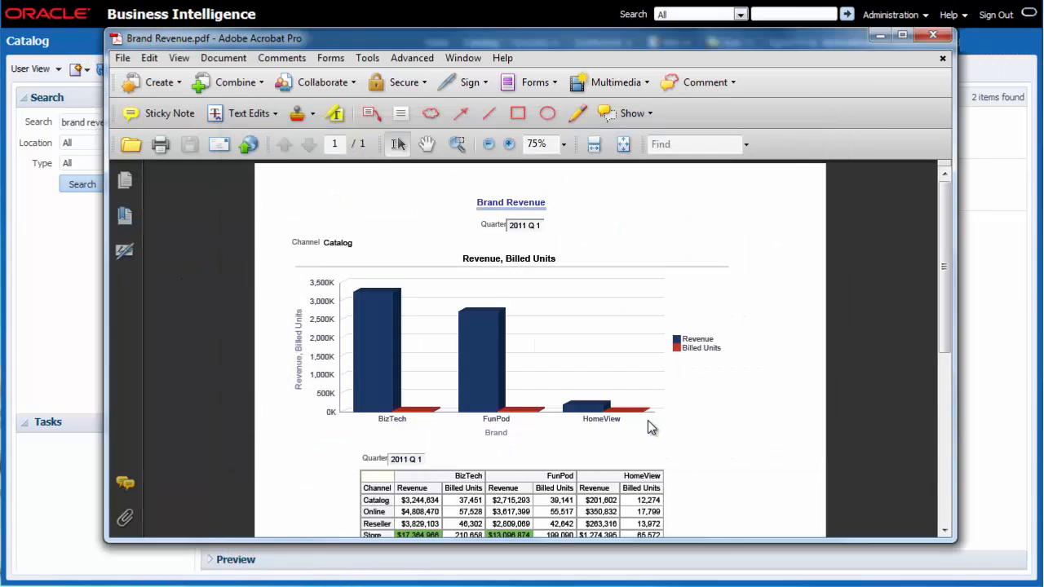